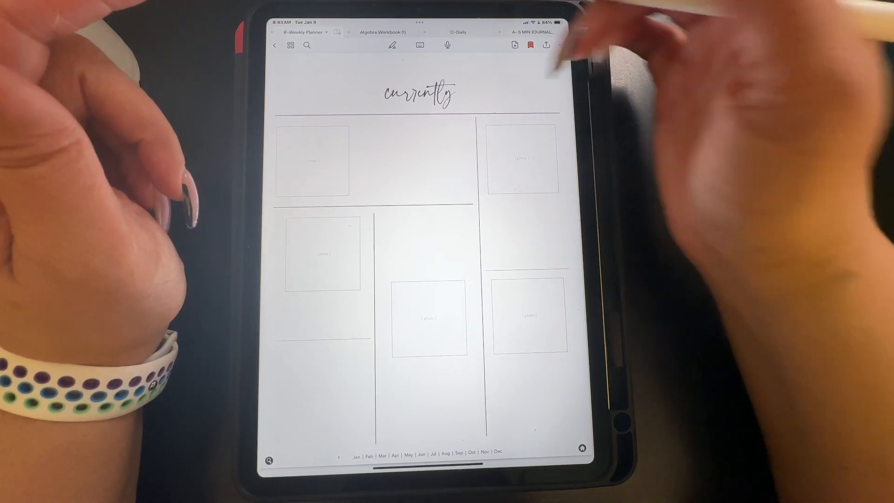
Step: Navigate from the page overview through the index to the Currently journaling page
left_click(289, 45)
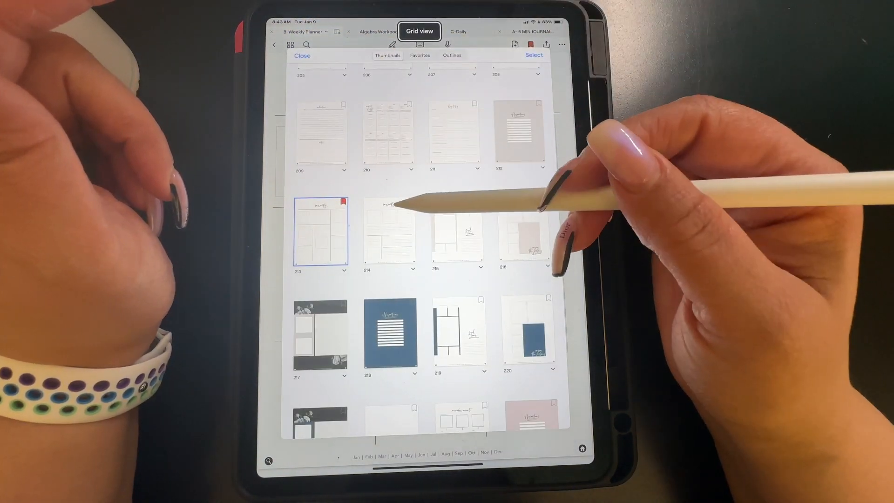
scroll("down", 3)
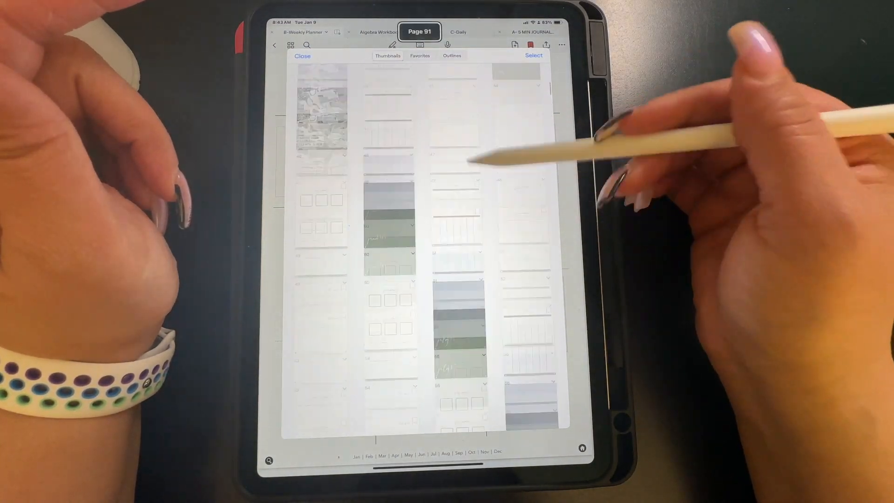
left_click(302, 55)
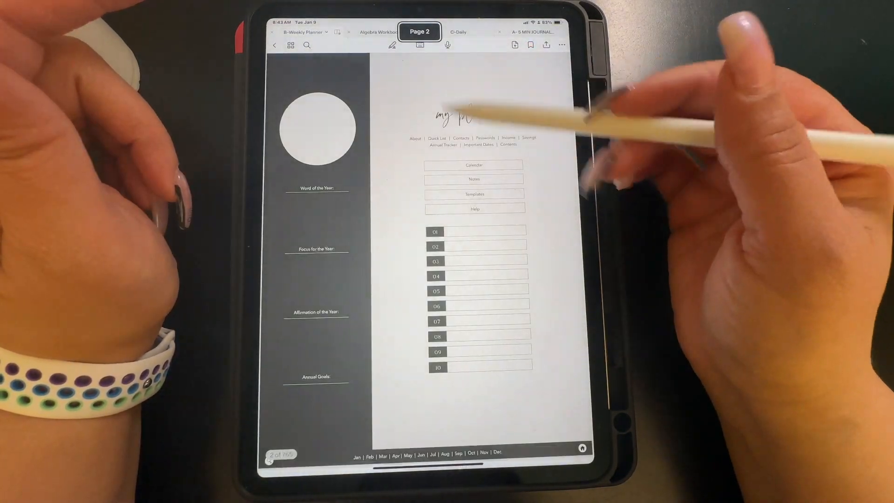
left_click(475, 194)
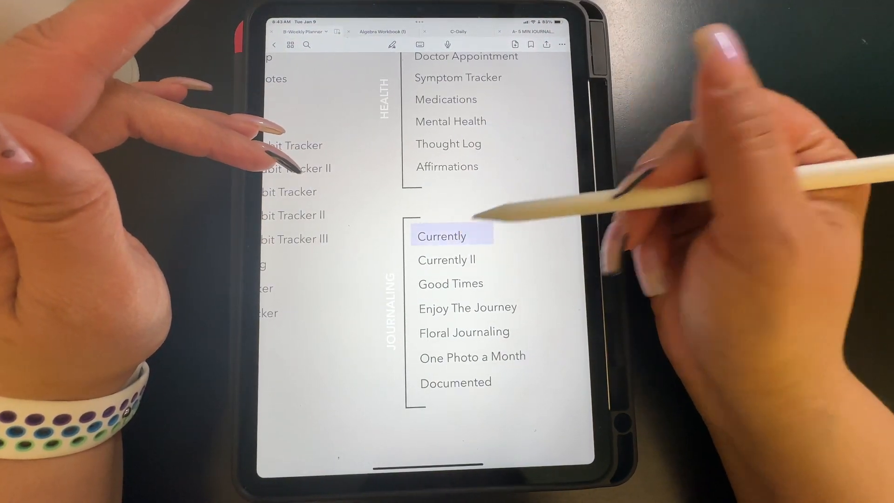
left_click(440, 235)
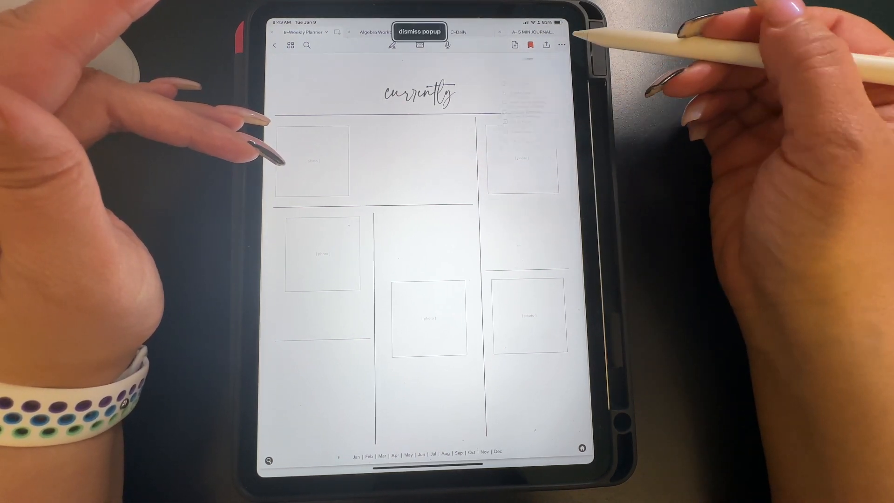
Step: Copy the Currently page from the page options menu
left_click(561, 45)
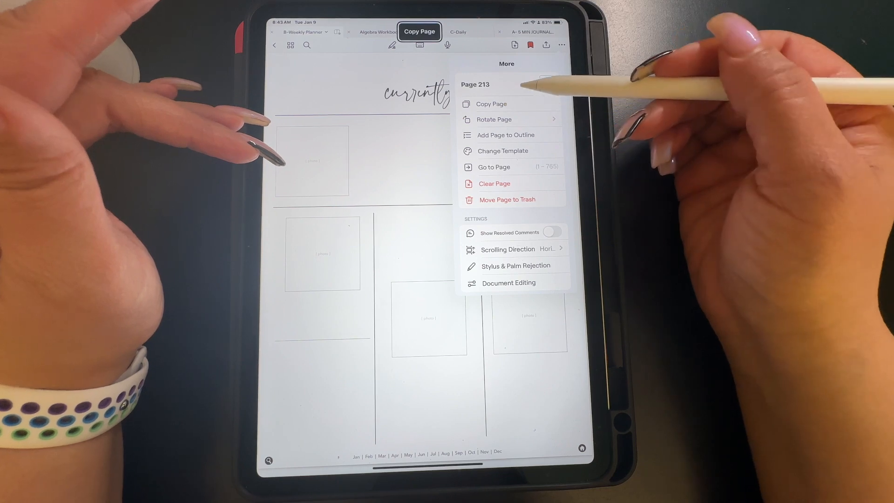
left_click(490, 103)
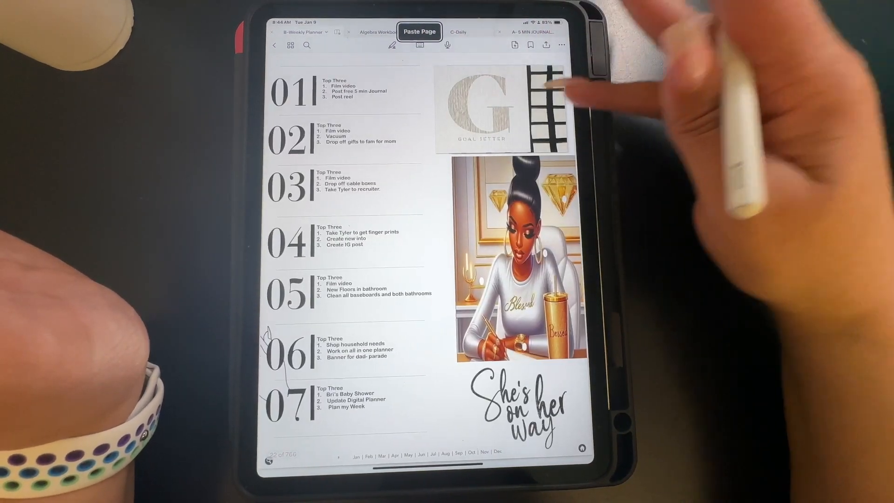
Step: Paste the copied Currently page into the planner after the weekly top-three page
left_click(537, 32)
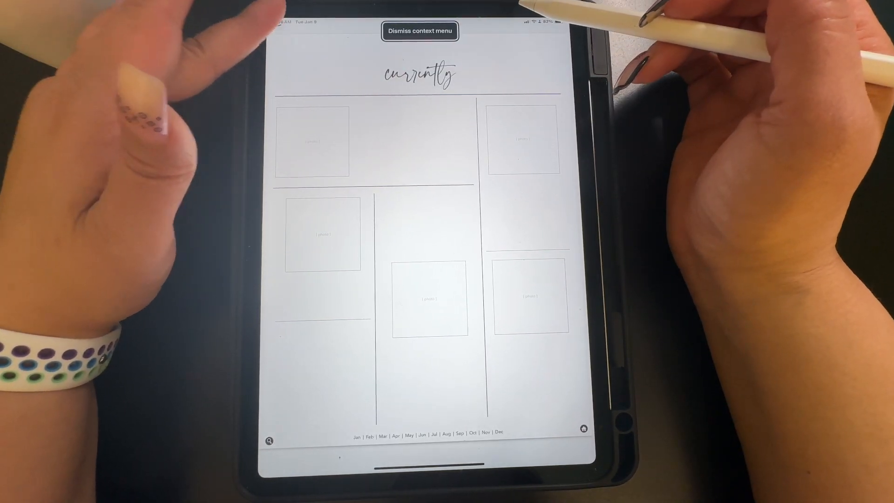
Step: Lasso the handwritten 'currently' title on the copied page and delete it
left_click(420, 31)
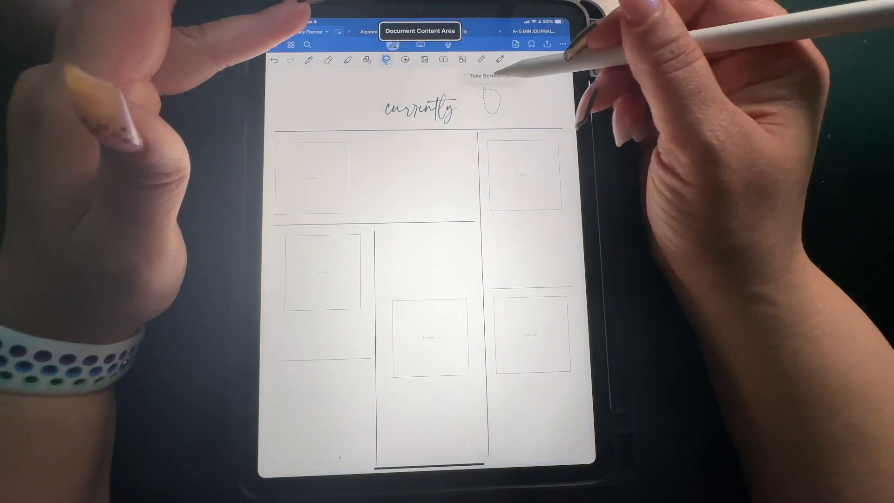
left_click(489, 75)
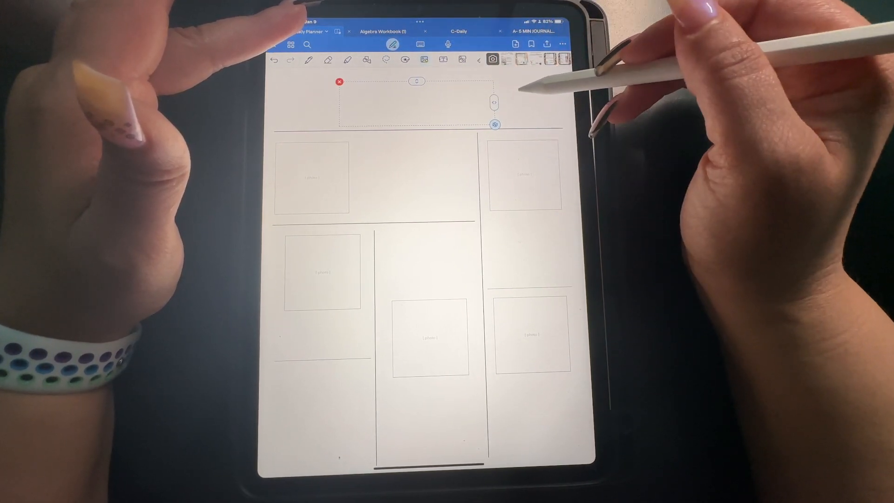
left_click(339, 82)
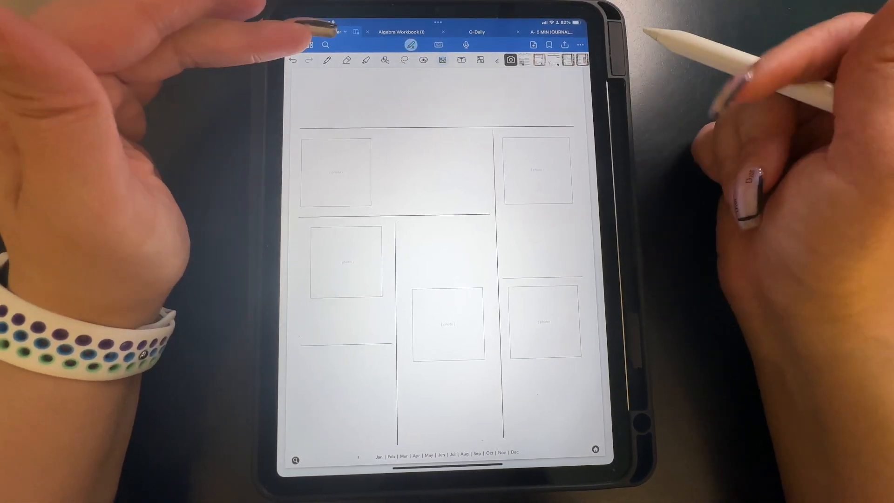
Step: Add a text box in the top section reading 'I WILL MEAL PREP'
left_click(462, 61)
type("I WILL MEA")
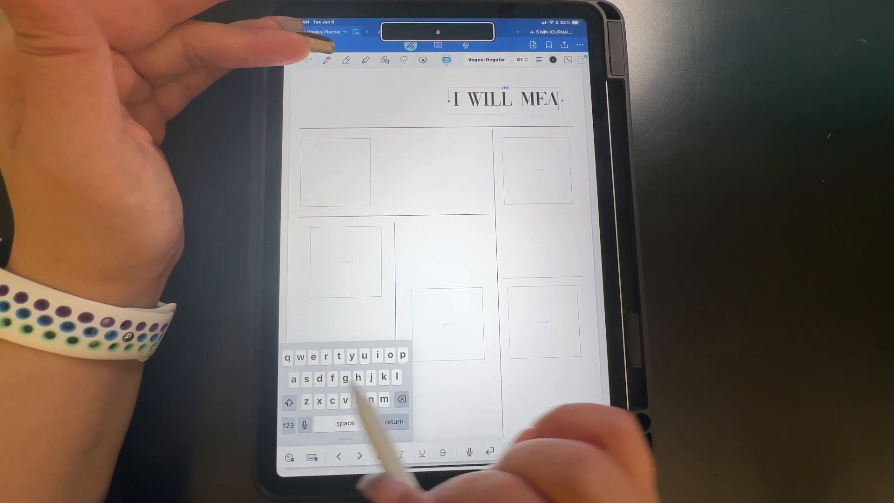
type("LP")
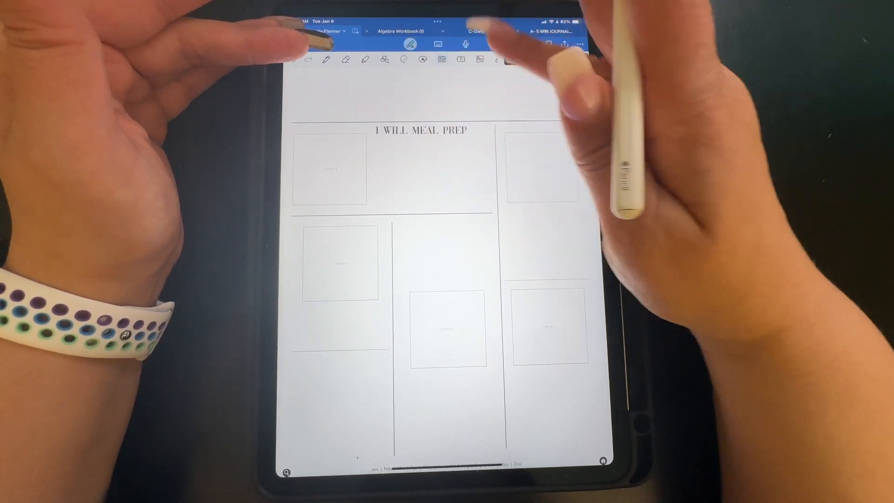
Step: Start a trial videos-per-week goal text lower on the page, then leave text editing
left_click(510, 60)
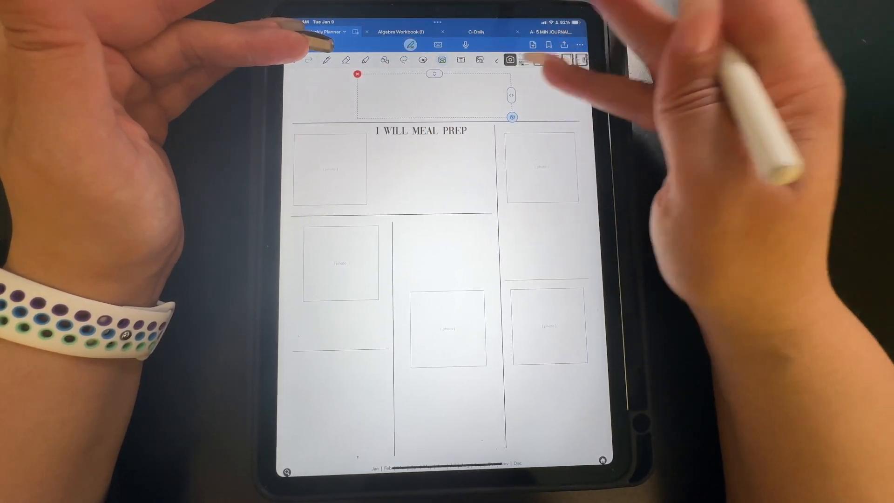
left_click(511, 59)
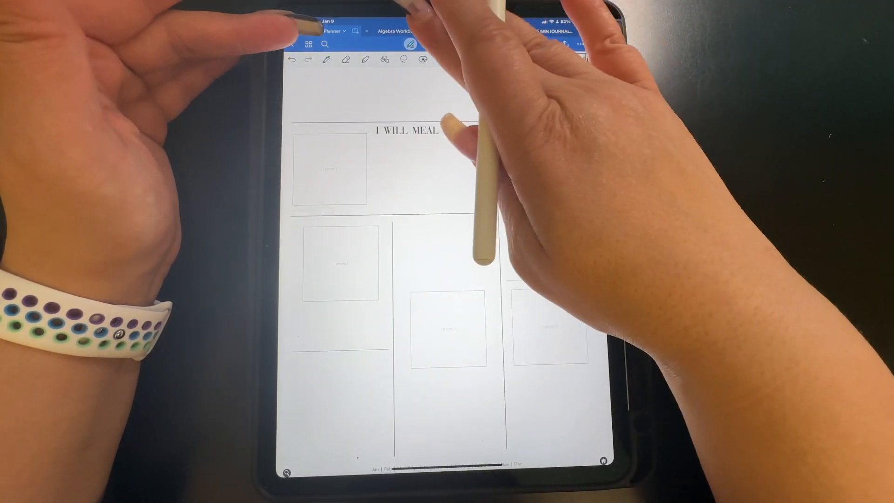
left_click(449, 328)
type("I WILL POST 3")
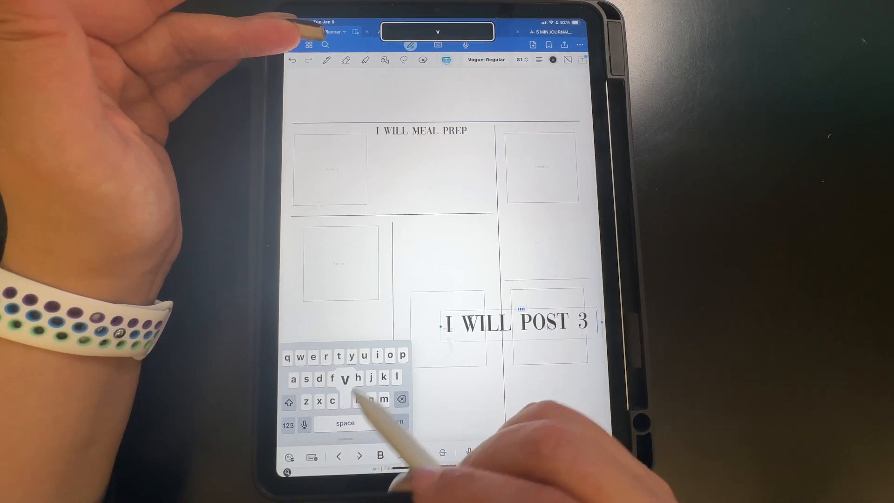
type("VIDEOS")
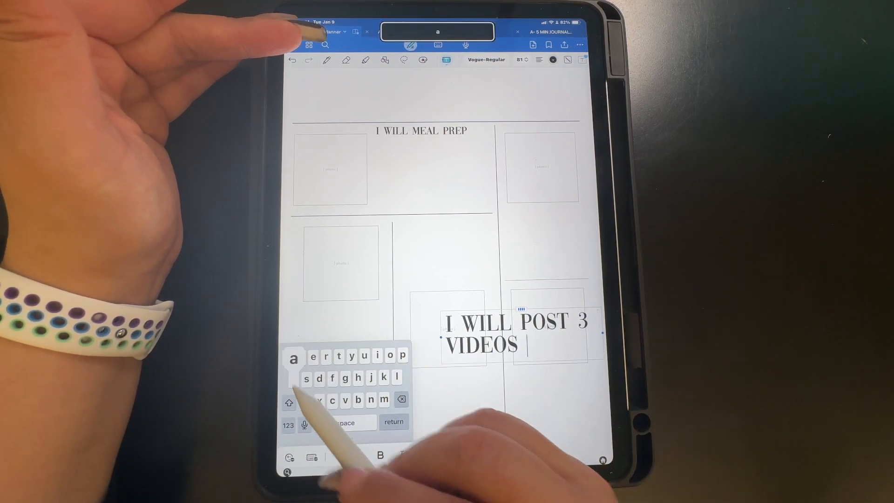
type("A WEEK")
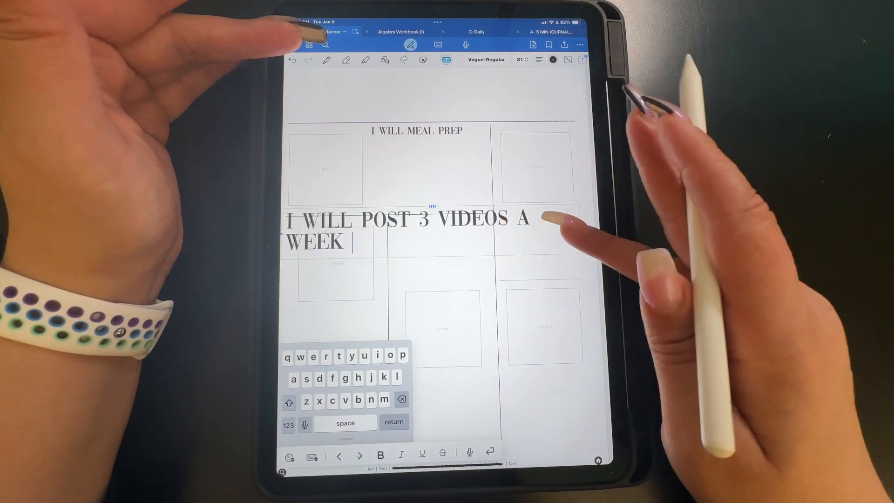
left_click(404, 60)
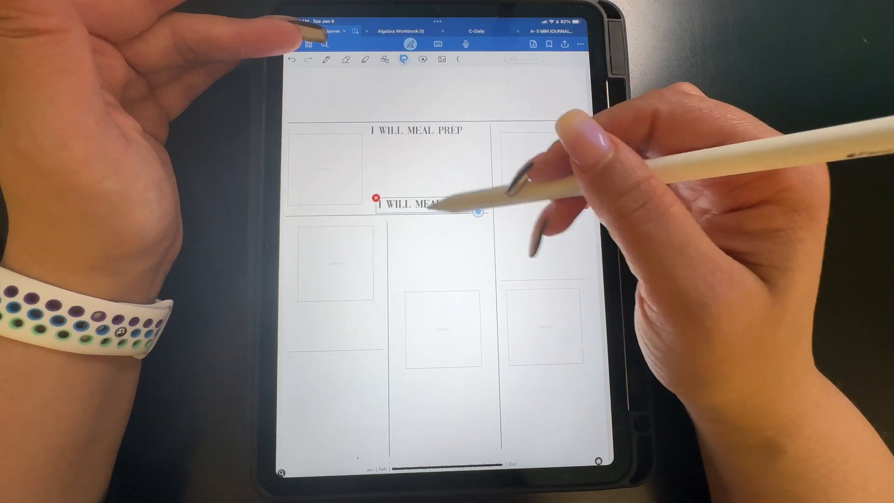
Step: Place copies of the meal-prep heading in the middle column and the bottom-right section
left_click_drag(408, 204, 433, 222)
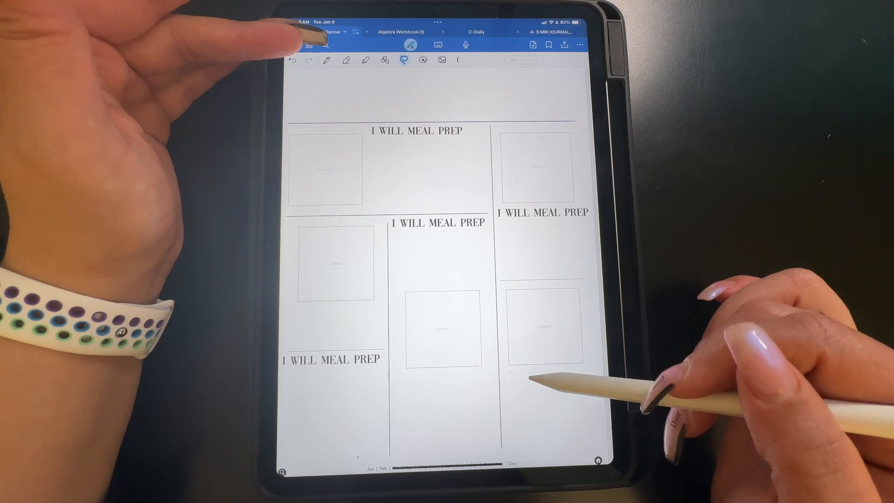
left_click(545, 374)
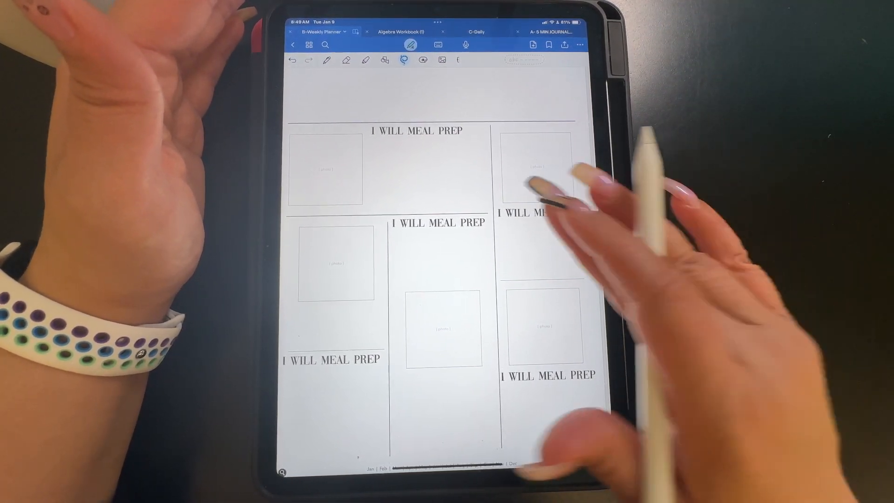
Step: Rewrite the right-column heading to read 'I WILL READ 2 BOOKS'
double_click(545, 213)
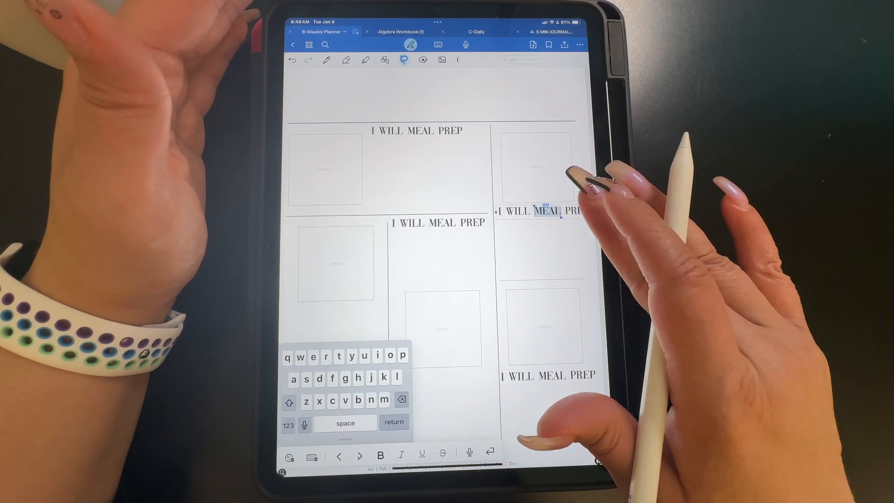
left_click(547, 211)
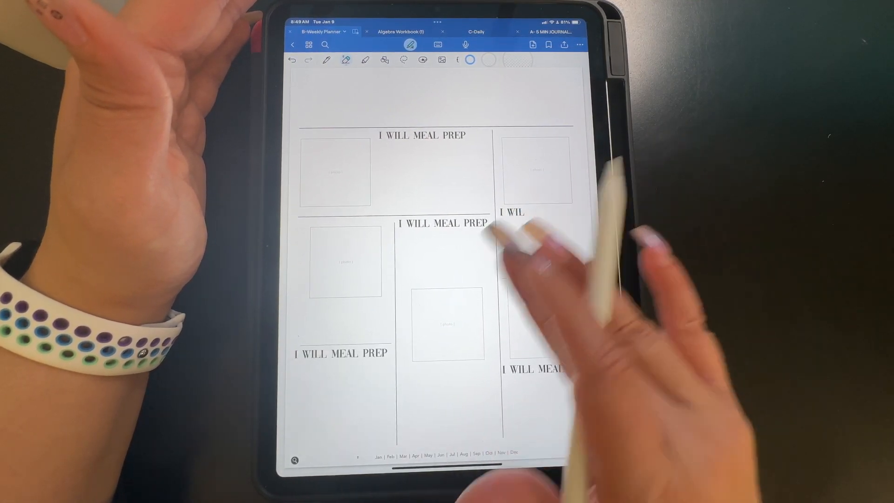
left_click(511, 212)
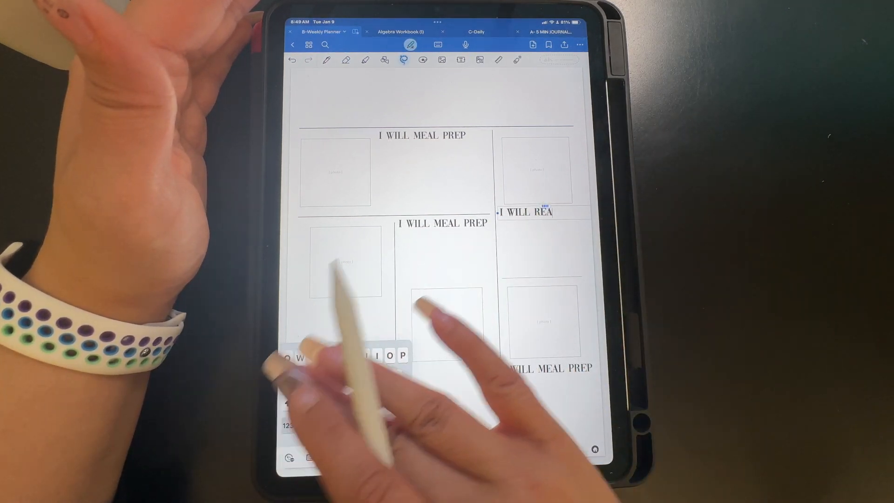
type("D 2")
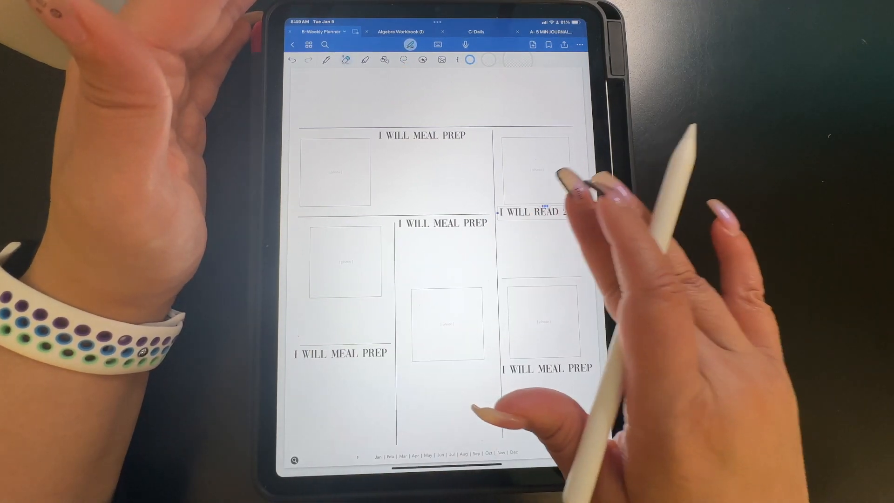
left_click(533, 212)
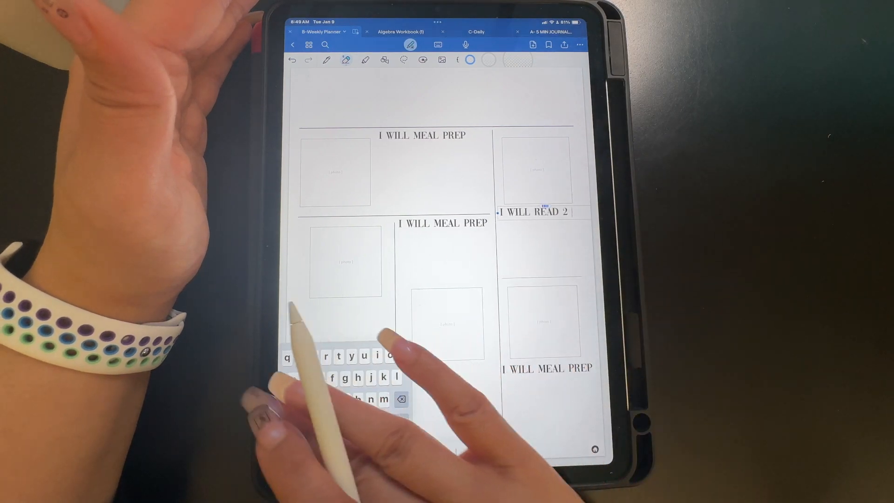
type("B")
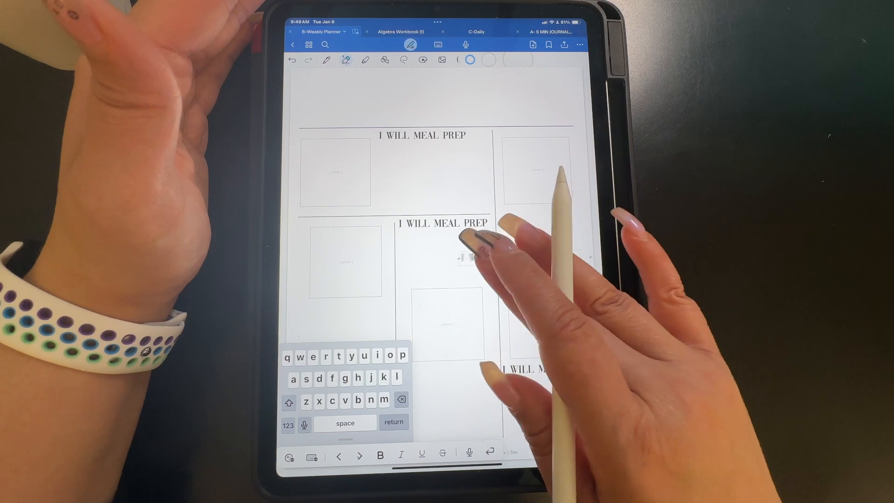
Step: Lasso the 'I WILL READ 2 BOOKS' heading and move it under the top-right photo frame
left_click(403, 60)
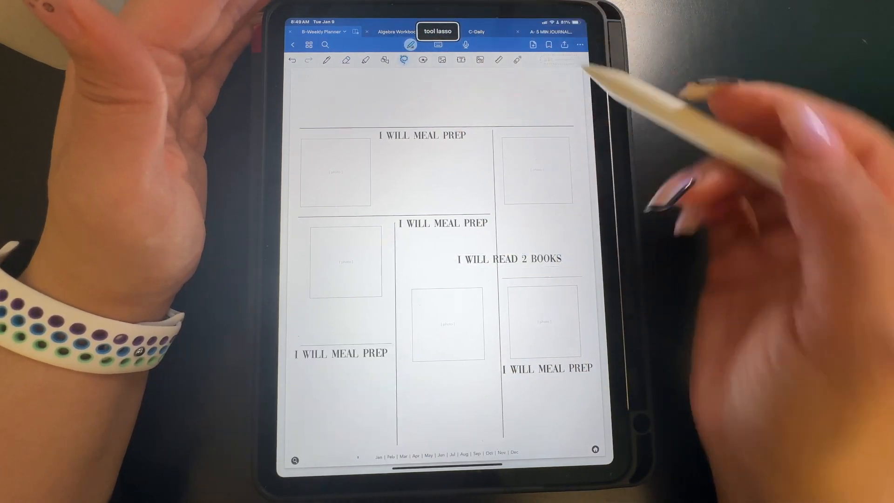
left_click_drag(461, 259, 562, 259)
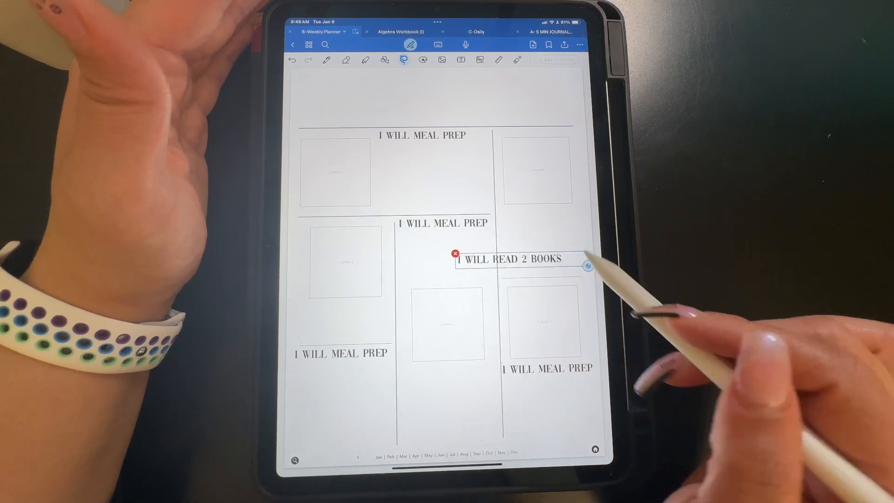
left_click_drag(513, 260, 542, 211)
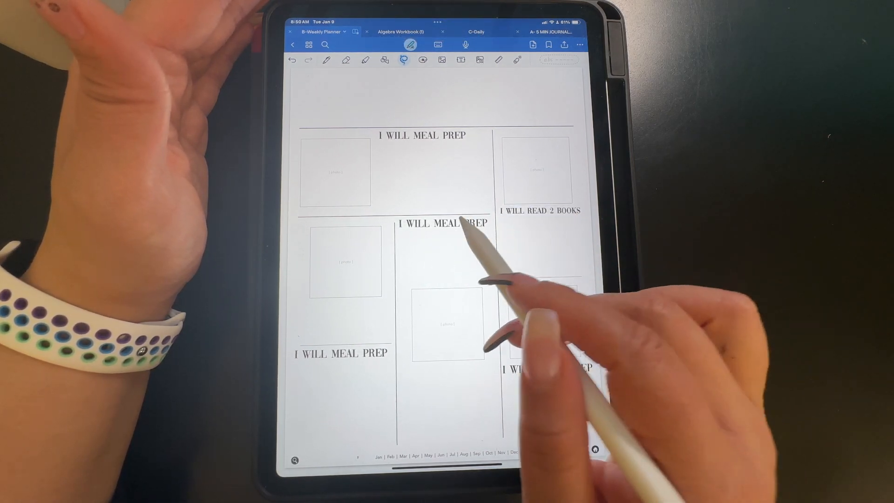
left_click(441, 223)
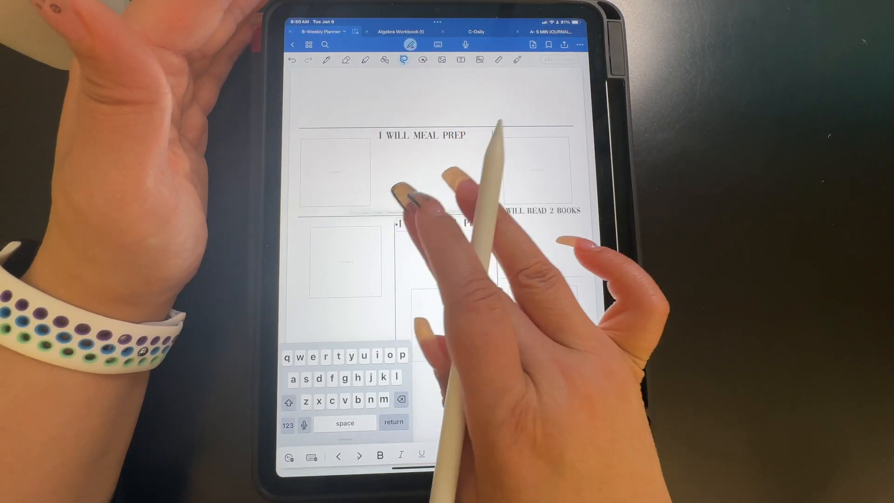
Step: Rewrite the middle-column heading to 'I WORKOUT 5 DAYS A WEEK'
double_click(444, 222)
type(" WO")
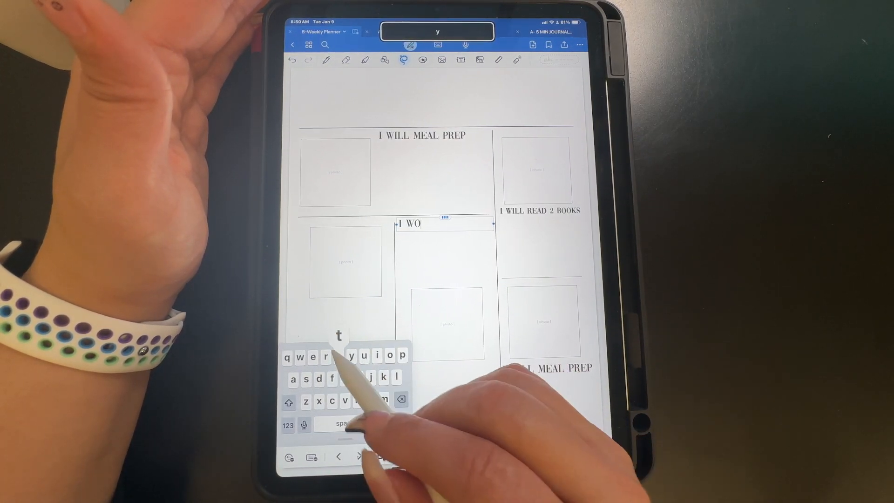
type("r")
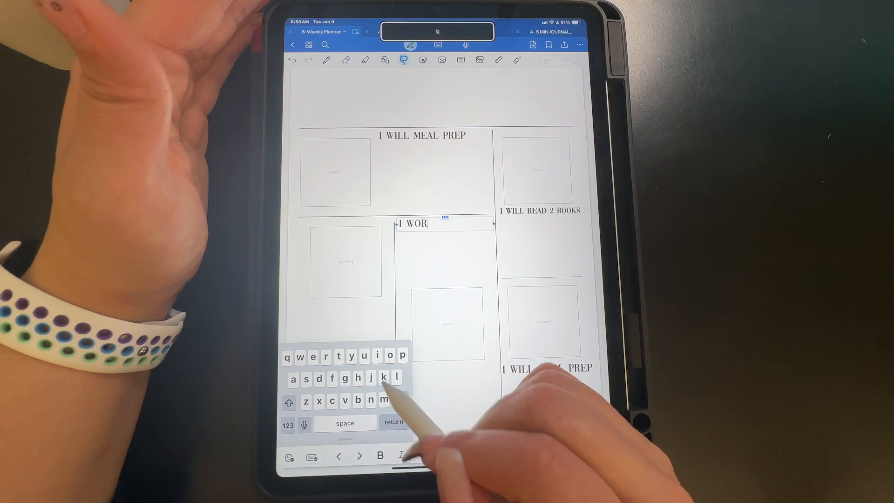
type("kout")
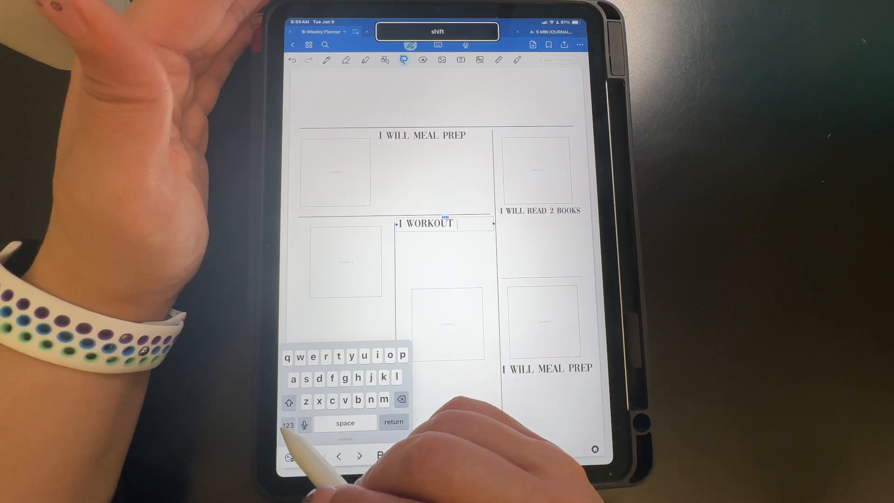
type("5 DAYS A WEEK")
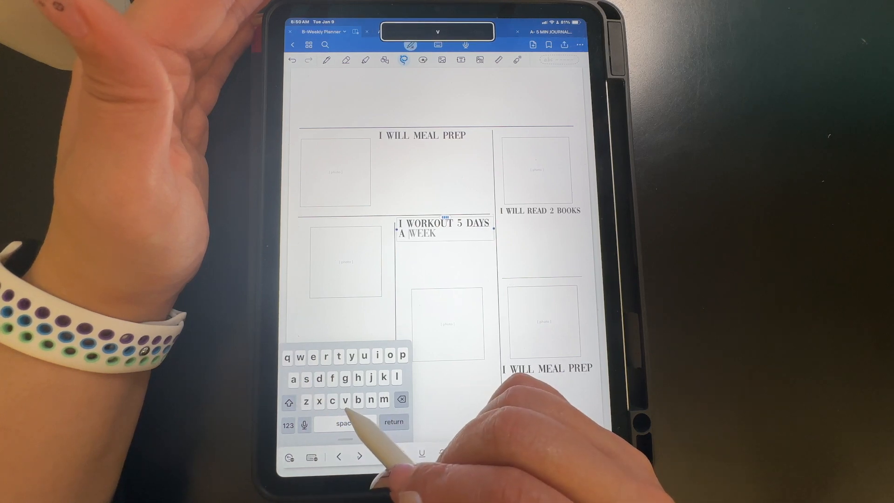
left_click(312, 357)
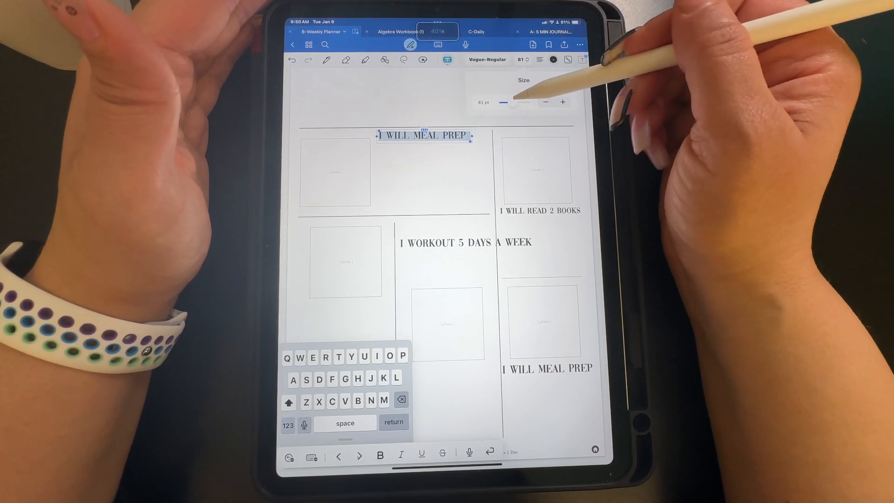
Step: Reduce the workout heading's point size so it wraps onto two lines in the middle column
left_click(545, 102)
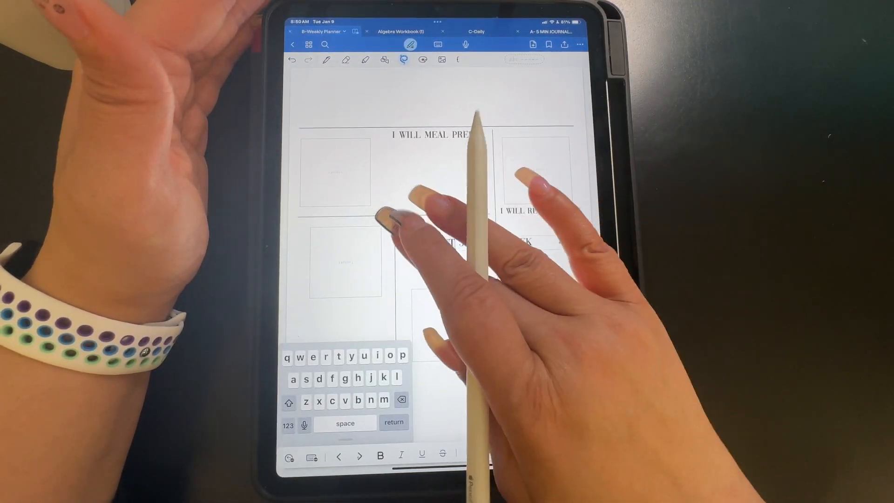
double_click(465, 242)
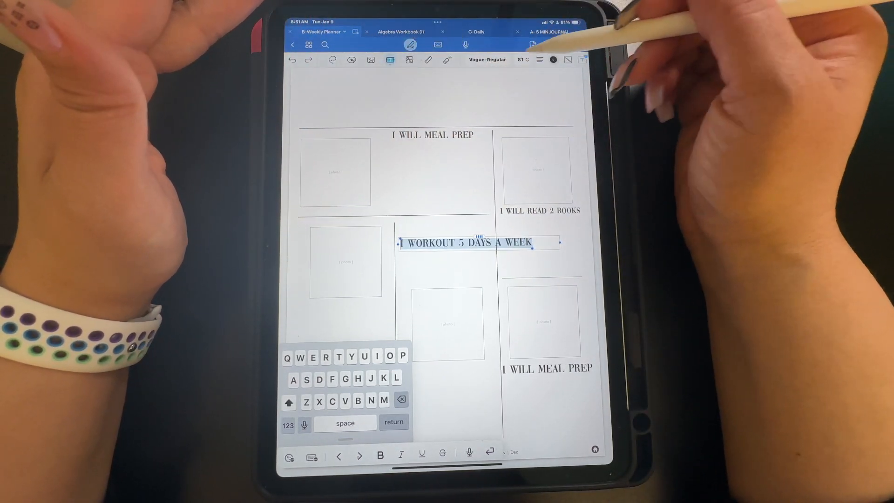
left_click(545, 102)
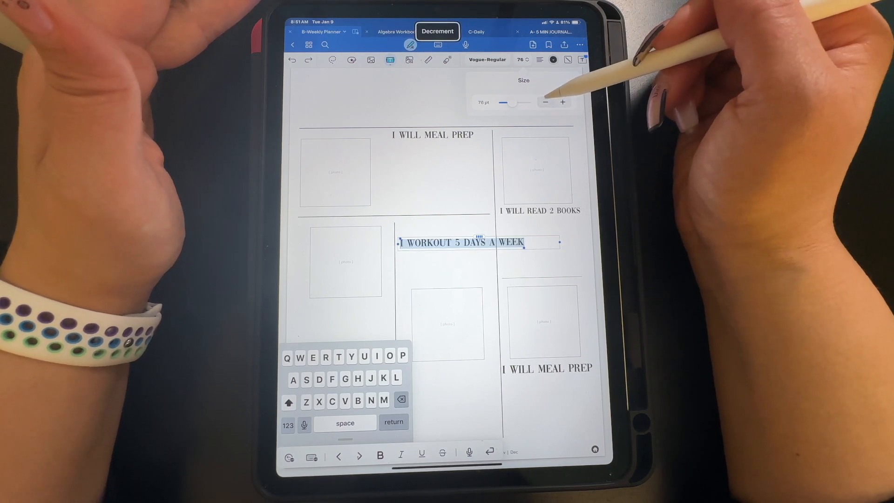
left_click(545, 103)
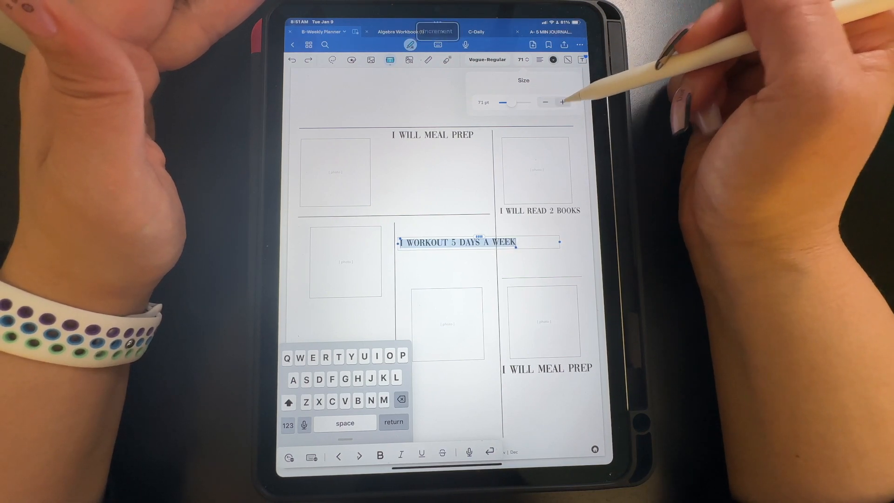
left_click(562, 102)
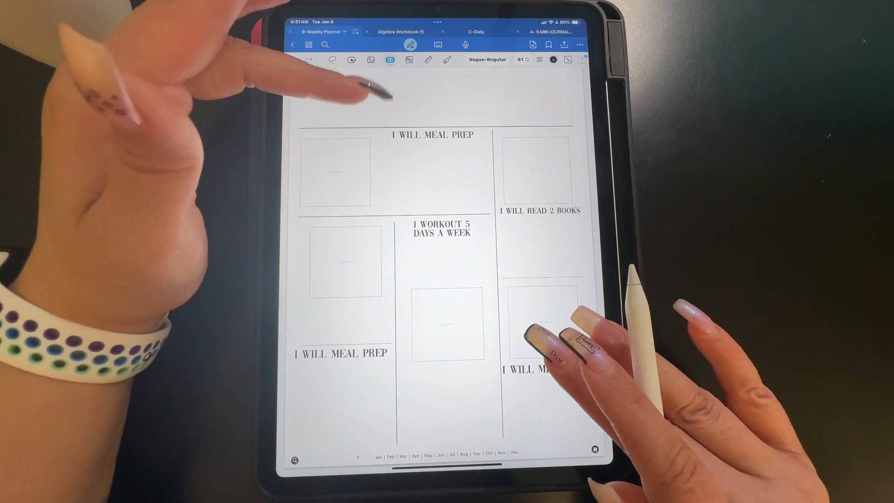
left_click(519, 371)
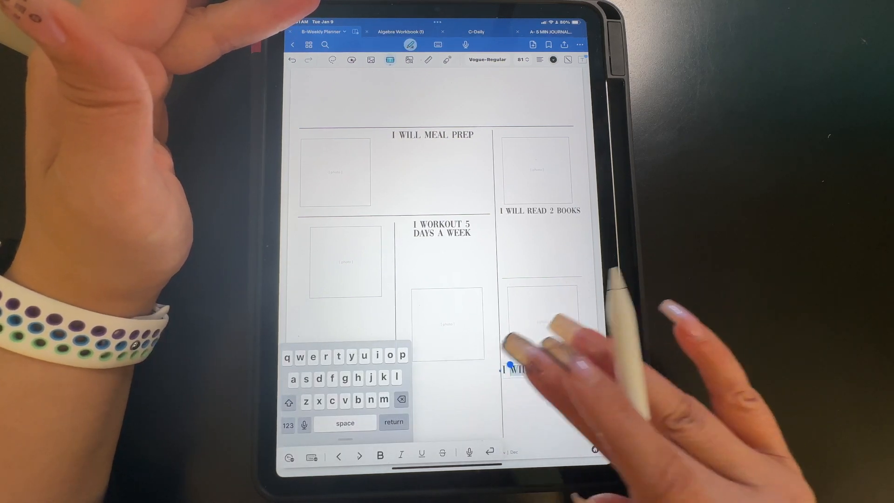
Step: Replace the bottom-right heading's words, typing toward 'I WILL BIBLE STUDY DAILY'
double_click(548, 369)
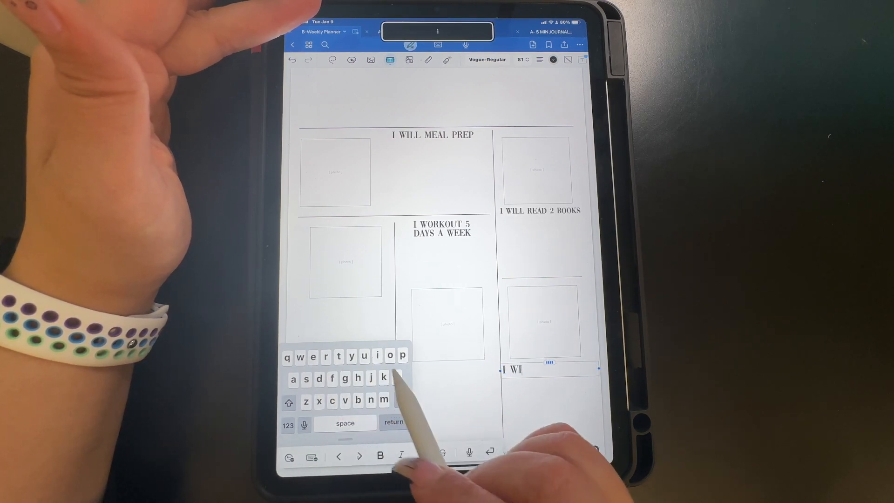
type("LL")
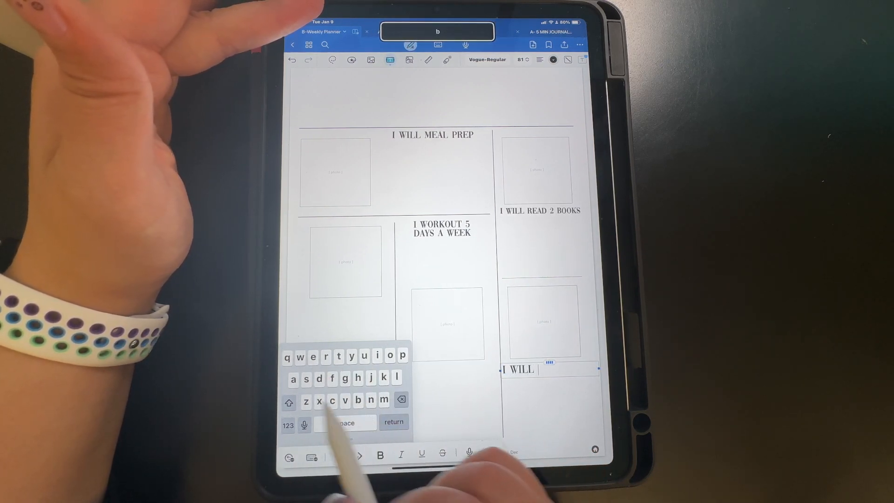
type("BIBLE STUDY DAILY")
type("T I PO'S'IT 3 VIDOEOS PER WEEK '")
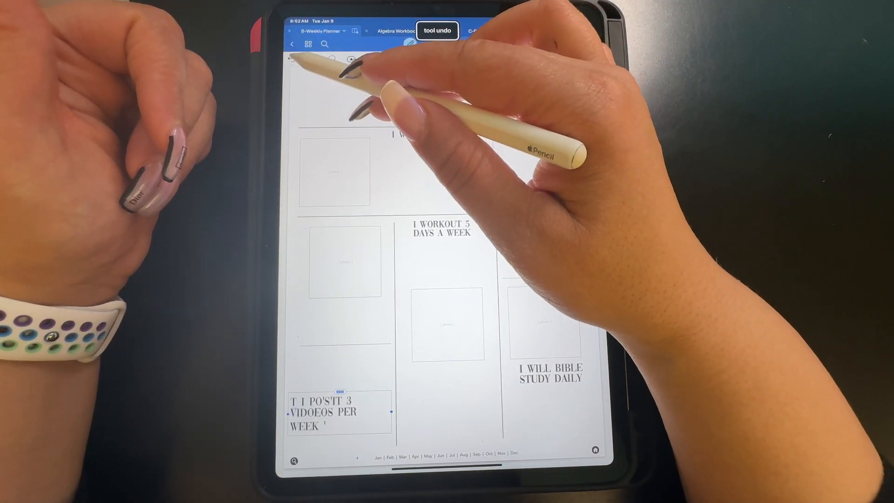
Step: Undo the mistyped characters in the bottom-left videos heading
key("cmd+z")
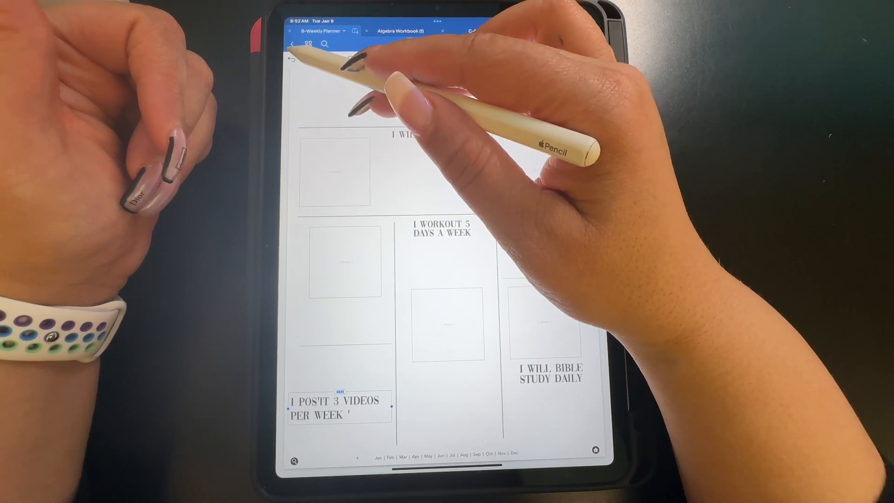
left_click(407, 44)
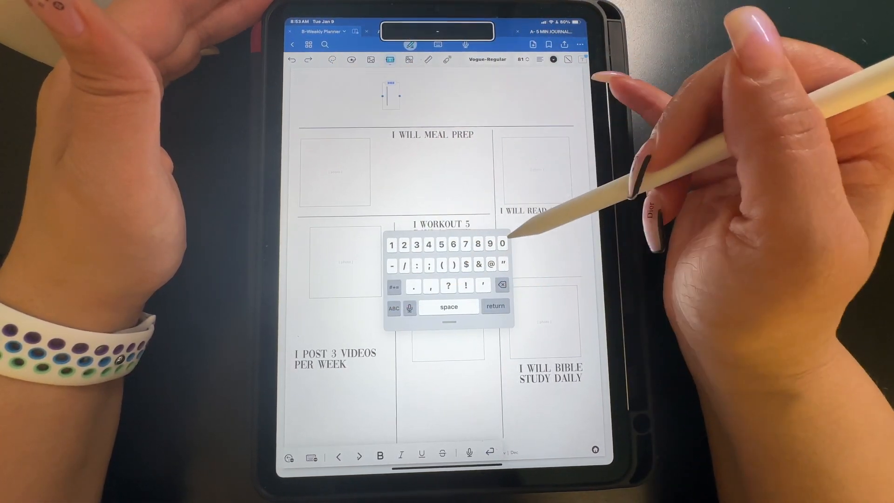
Step: Complete the title as 'WEEK 01', add 'CHEC' and 'ing' below, then erase the mistyped ending
left_click(501, 244)
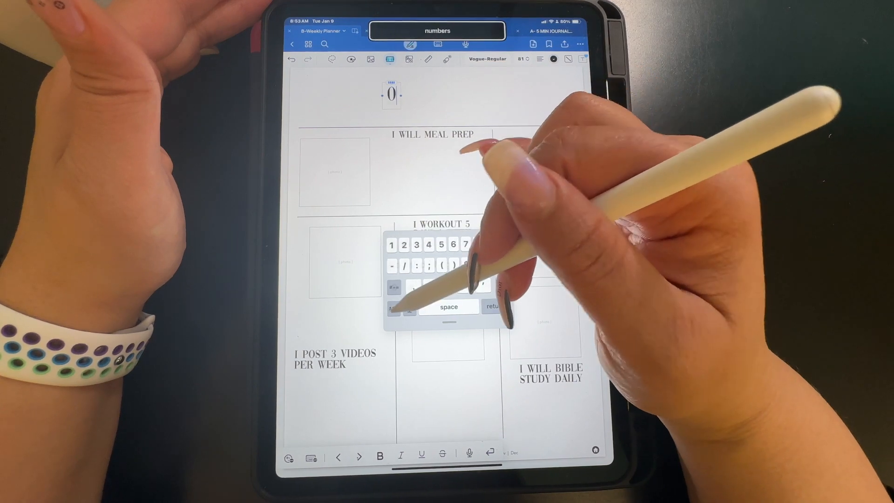
type("1")
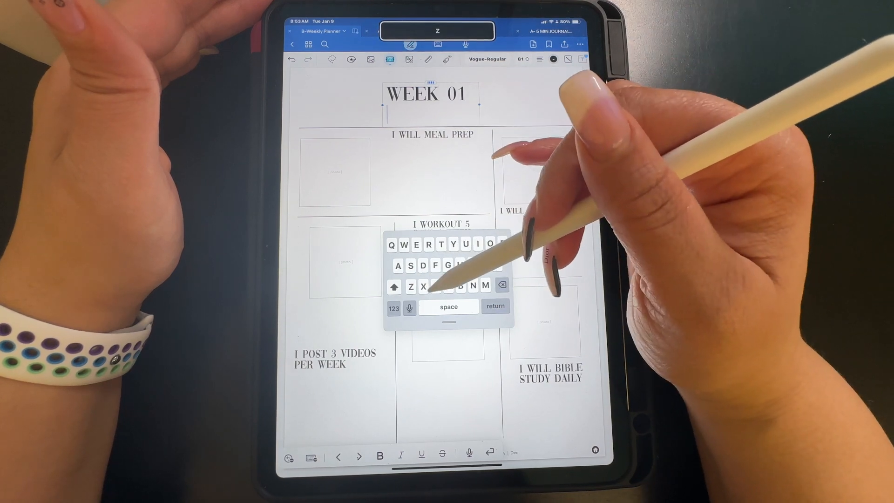
type("CHECK")
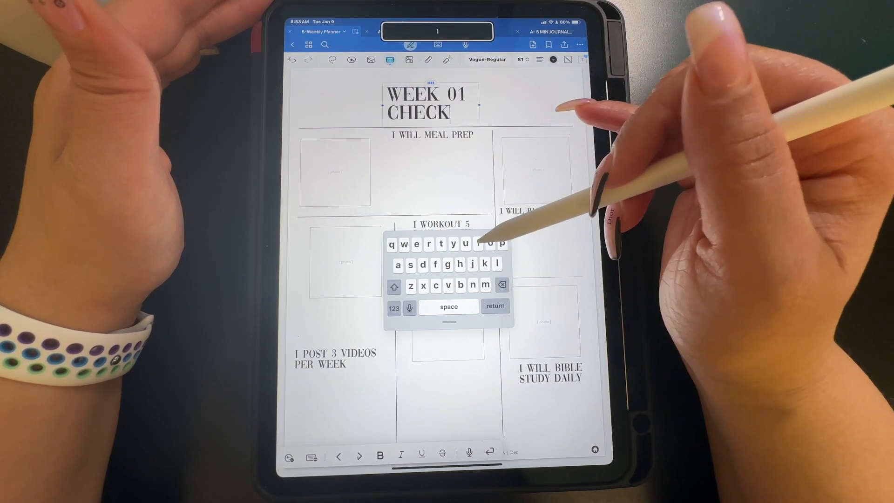
type("ing")
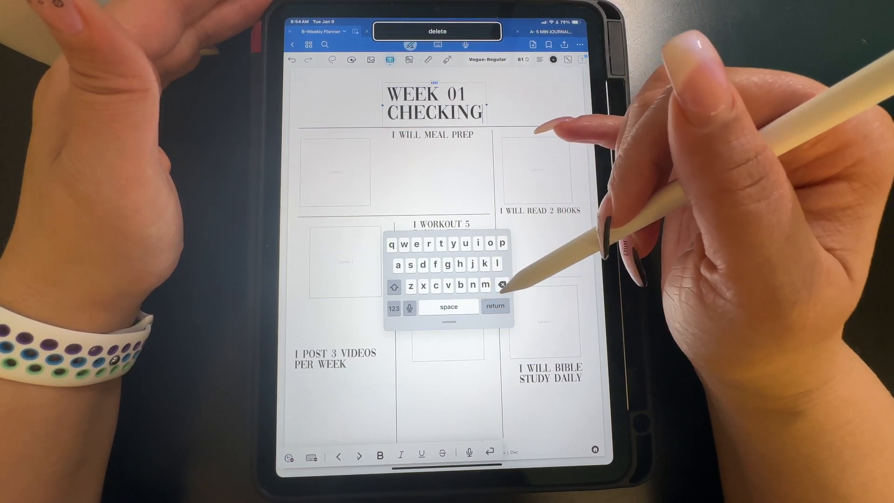
left_click(502, 285)
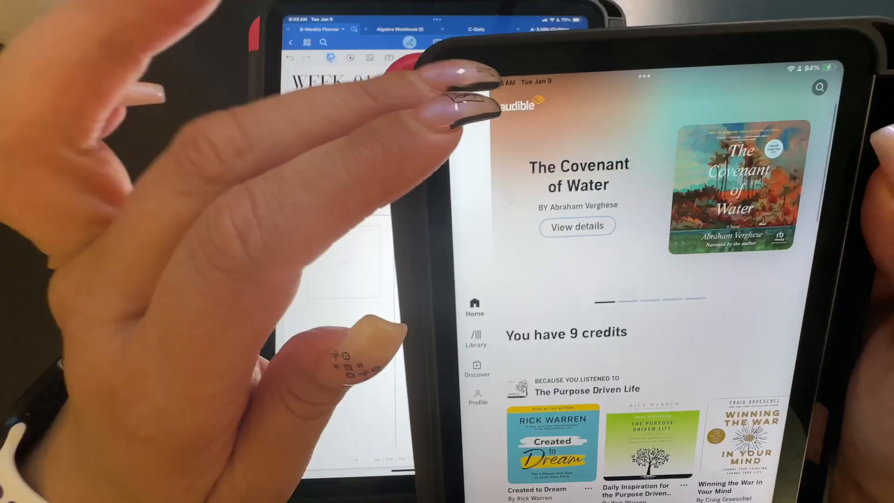
scroll("down", 3)
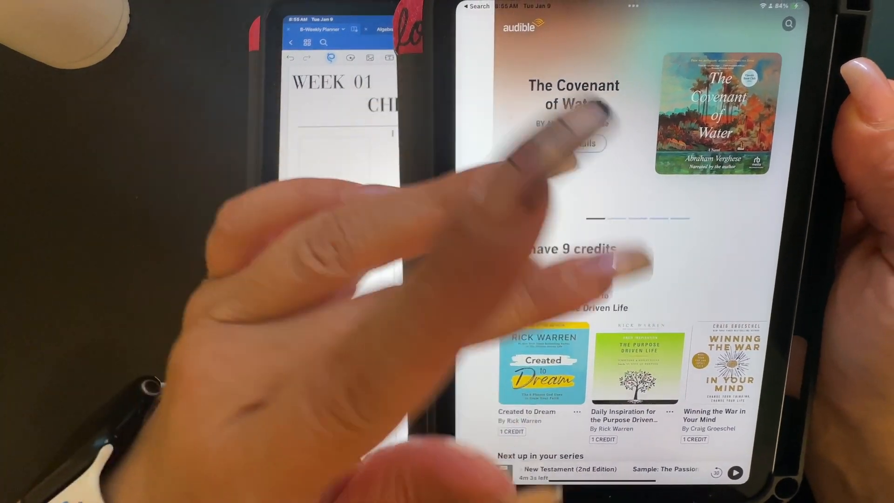
scroll("down", 3)
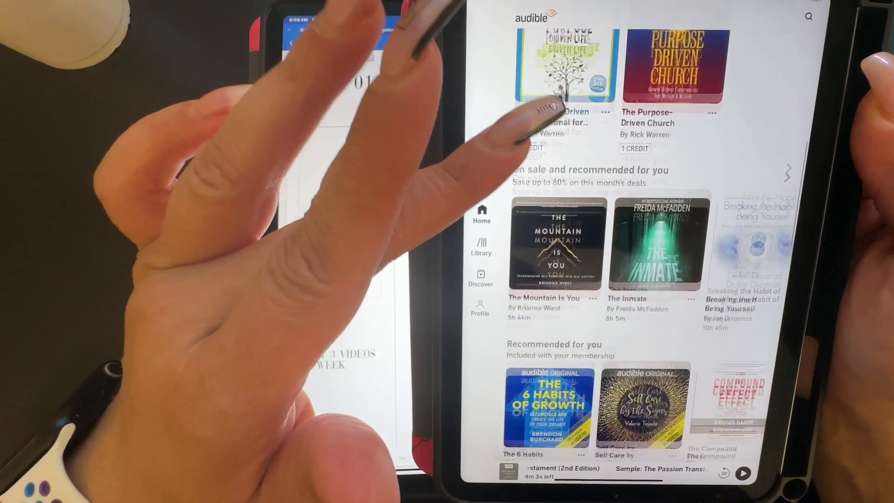
scroll("down", 3)
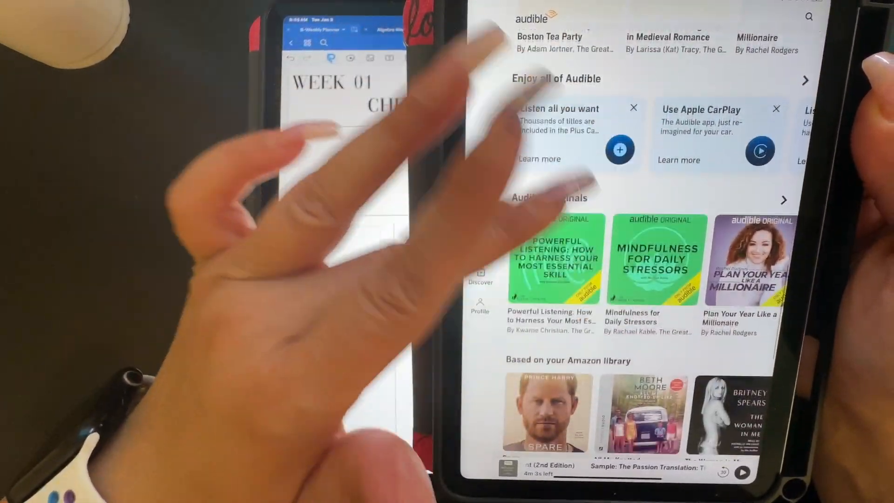
scroll("down", 3)
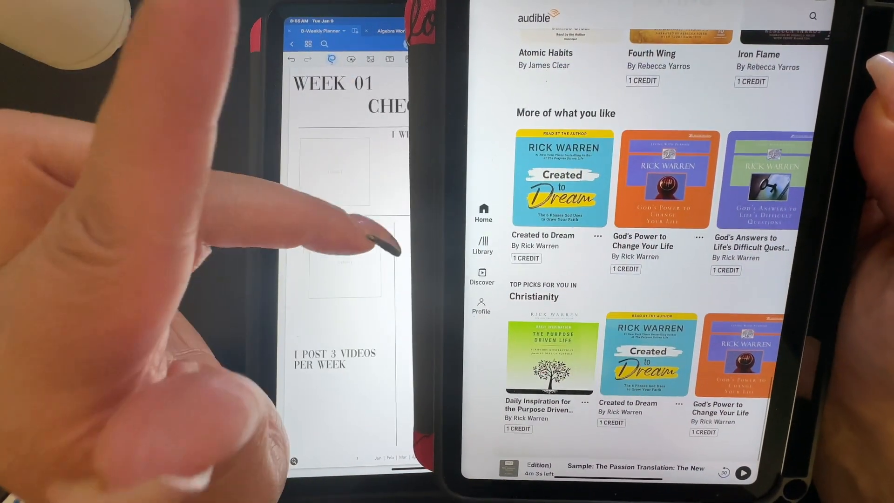
scroll("down", 3)
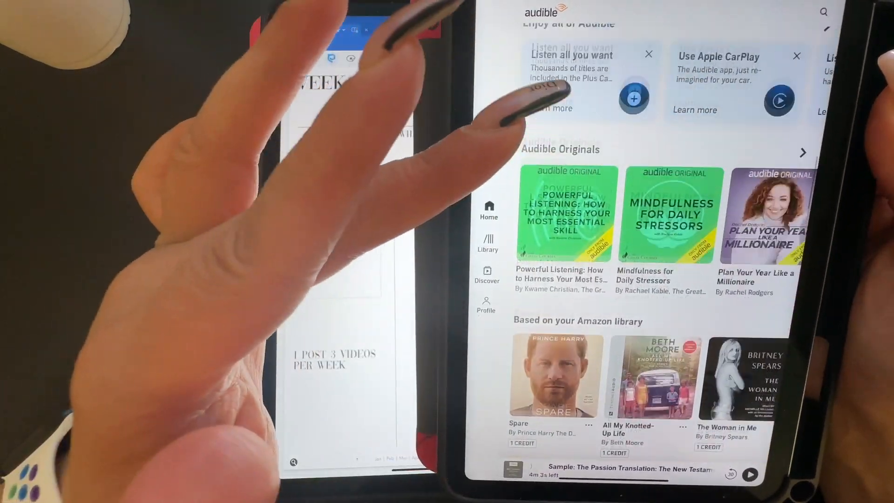
scroll("down", 3)
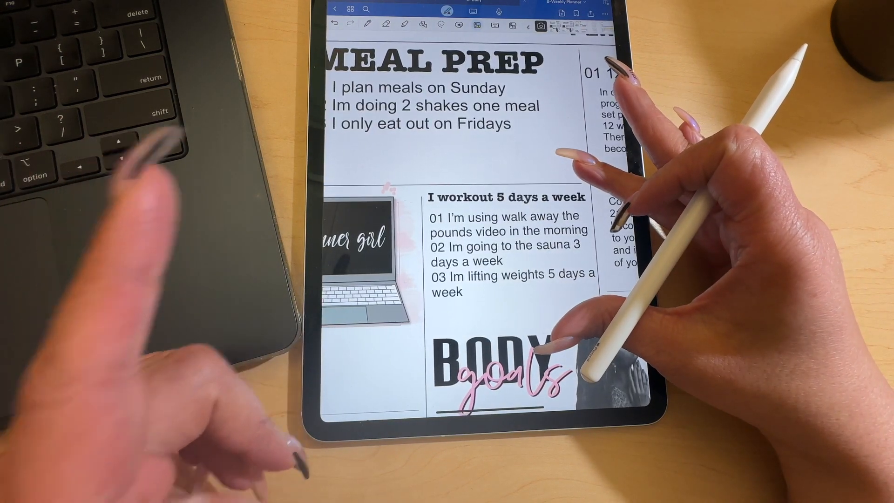
scroll("down", 3)
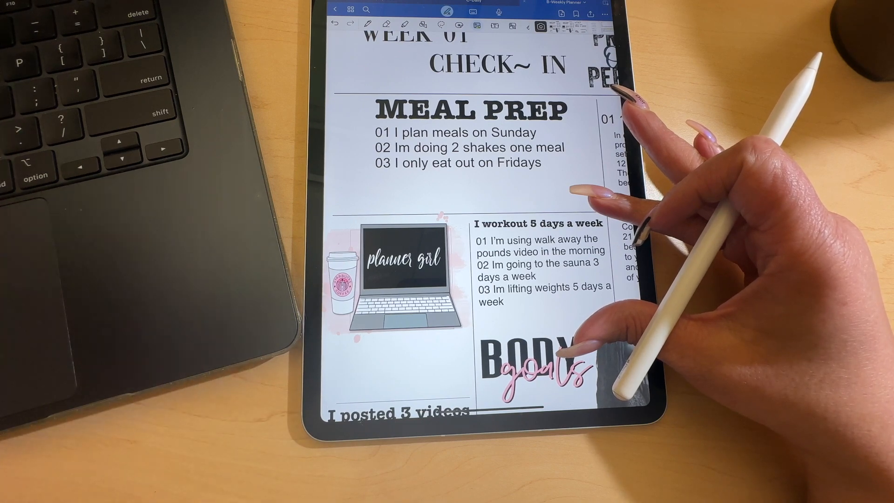
scroll("down", 3)
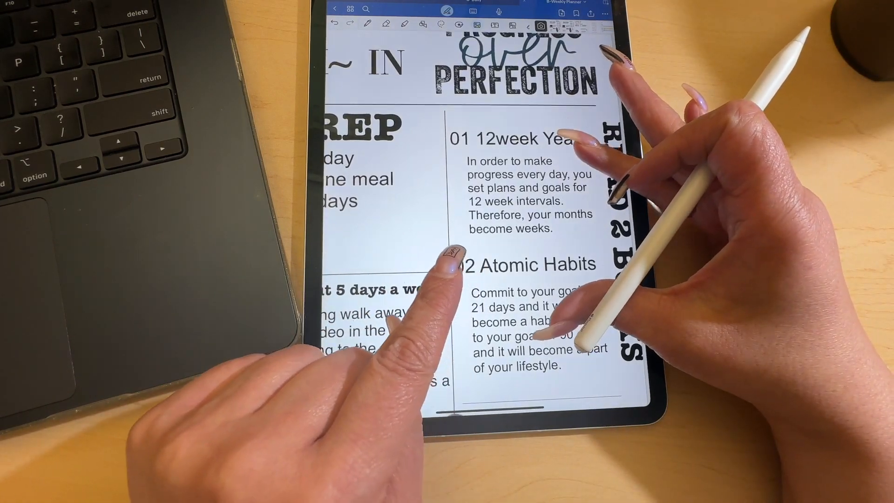
Step: Scroll down the check-in page past the books section
scroll("down", 3)
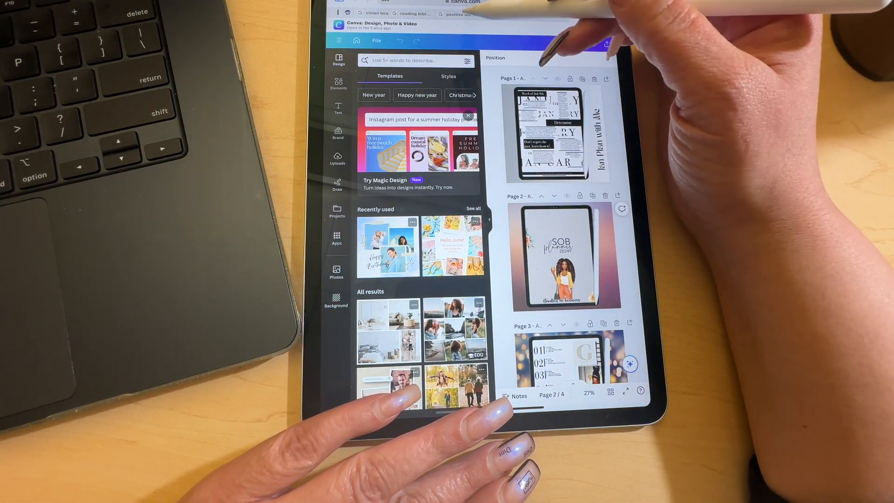
Step: View the chronological Bible reading search results and scroll through the reading plan listing
left_click(405, 14)
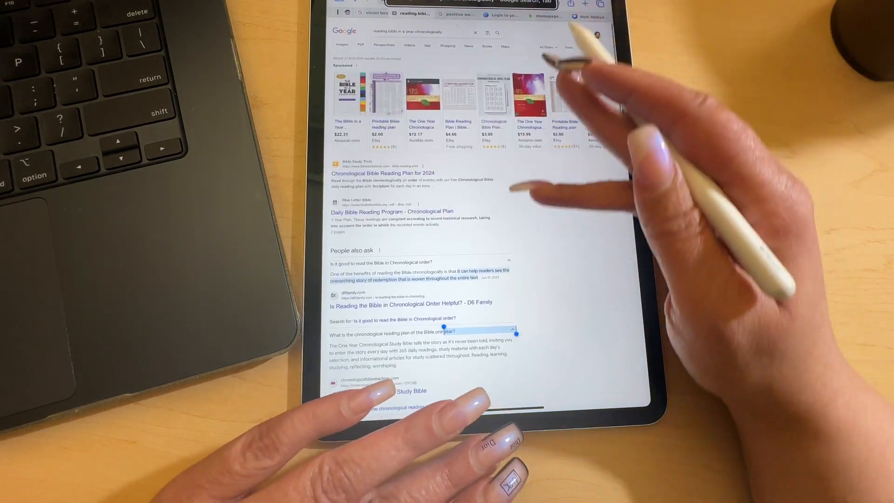
double_click(448, 331)
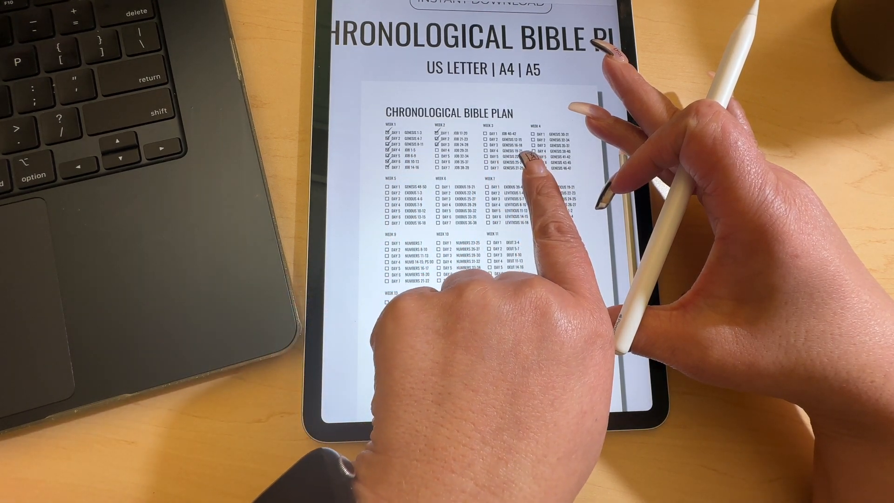
scroll("down", 3)
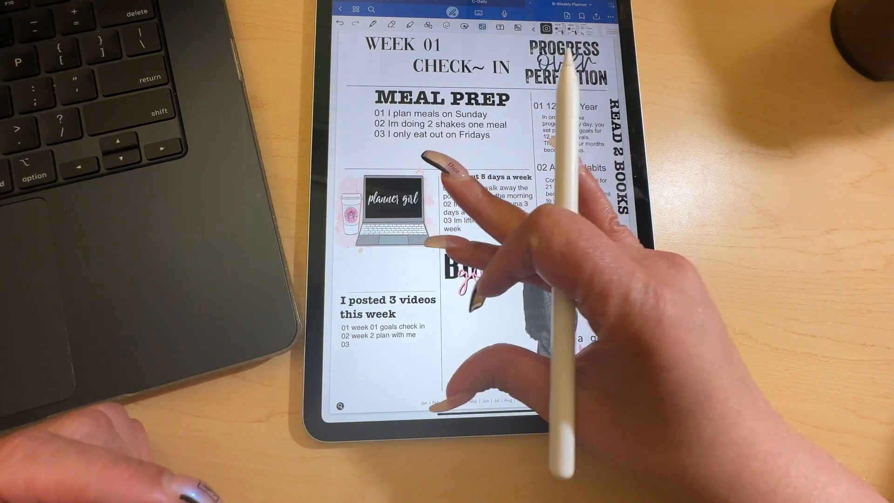
scroll("down", 3)
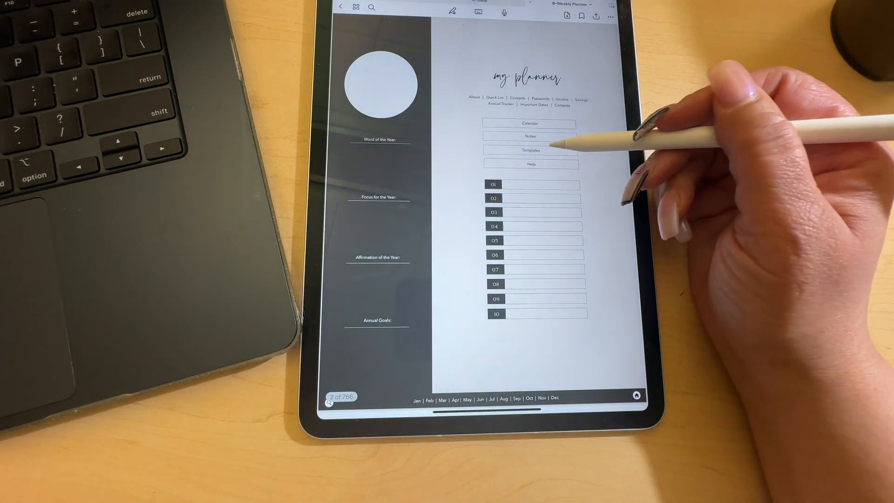
Step: Open the Template Catalog from the planner index and scroll through its weekly, goal, tracker and health layouts
left_click(530, 150)
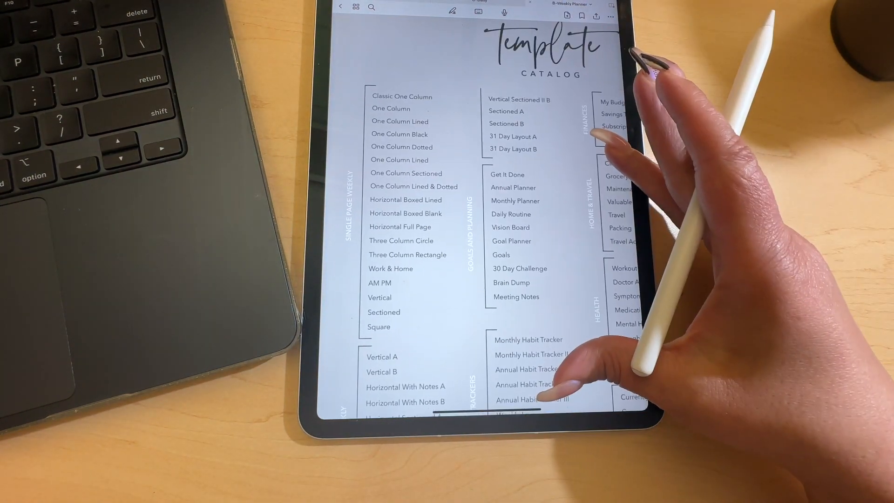
scroll("down", 3)
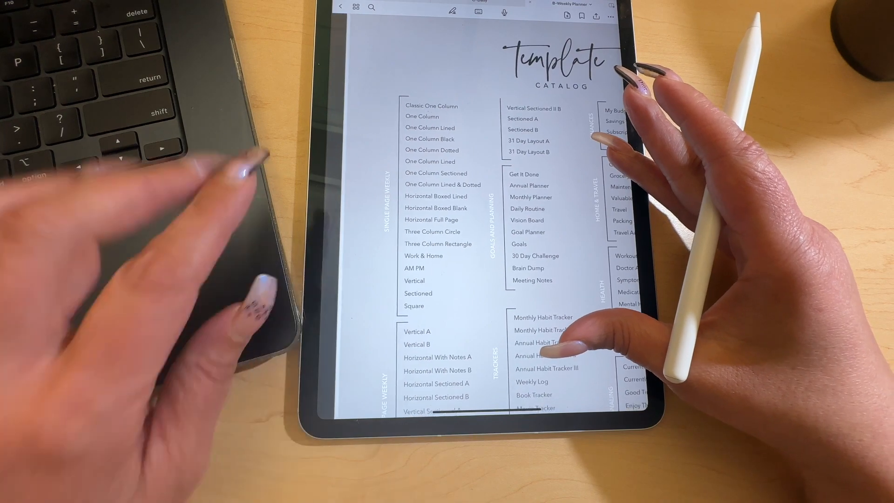
scroll("down", 3)
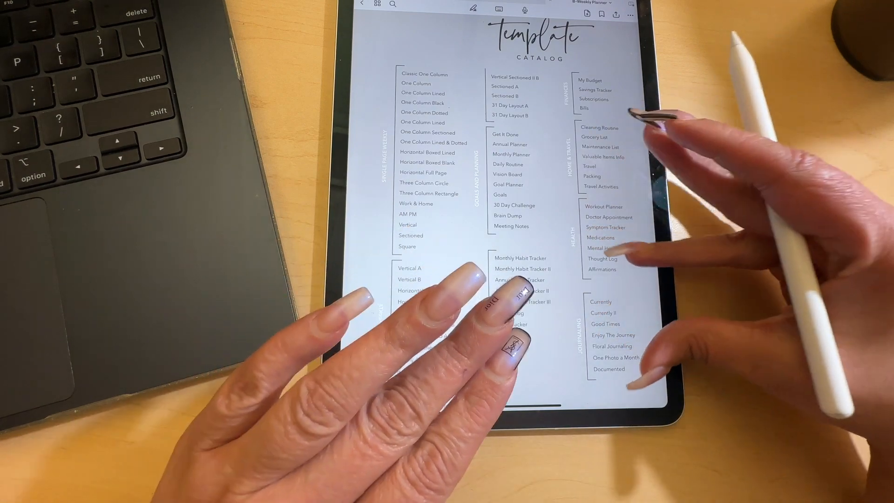
scroll("down", 3)
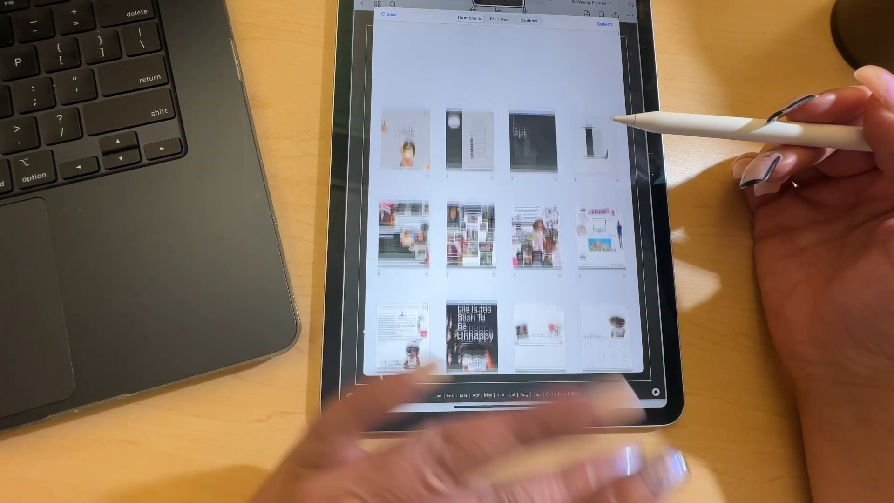
Step: Scroll the Thumbnails overview down to pages 17-28, including the week 01 check-in
scroll("down", 3)
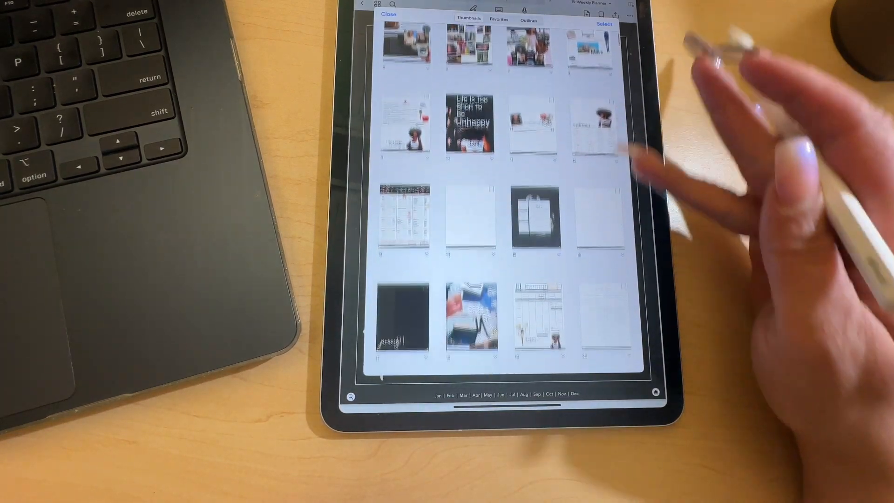
scroll("down", 3)
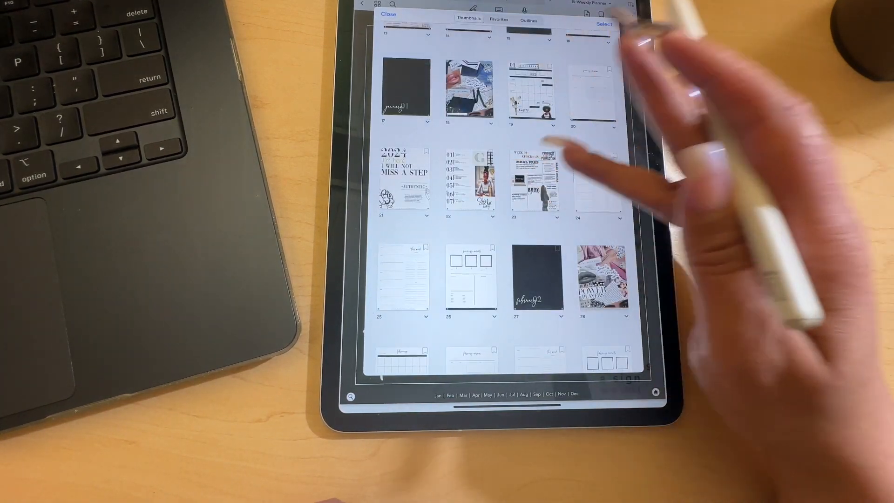